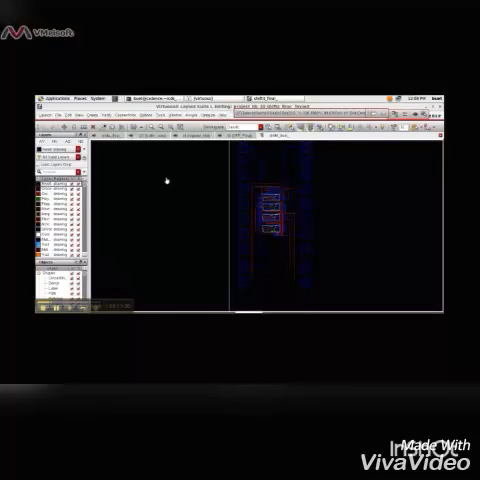
mouse_move(272, 278)
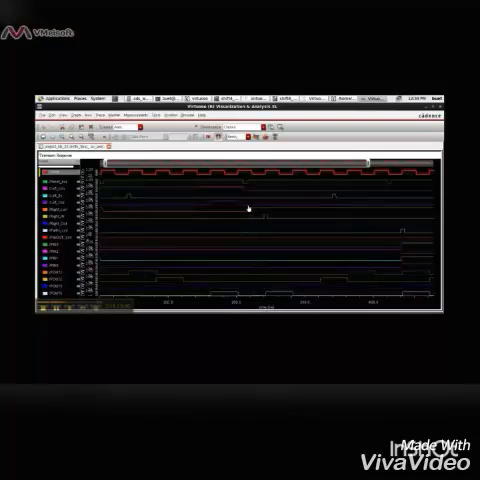
mouse_move(265, 228)
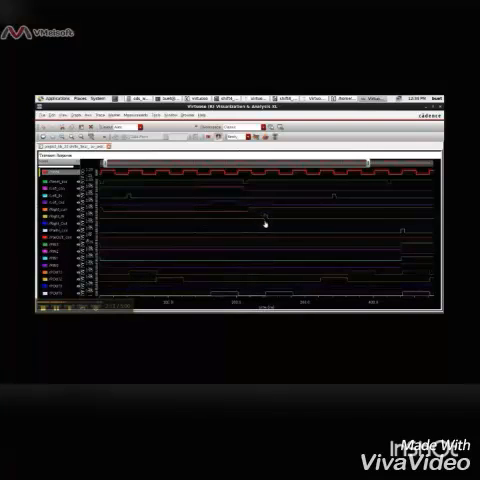